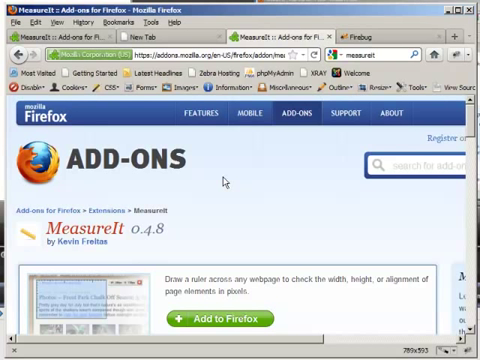
Scroll down through the MeasureIt add-on reviews
scroll("down", 3)
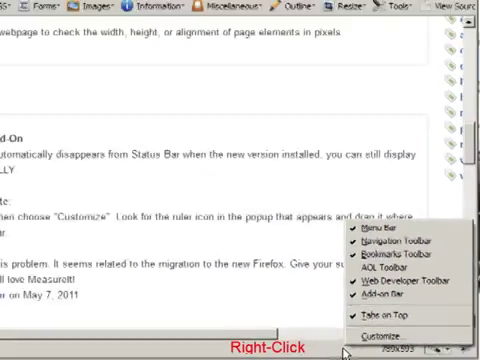
Enter Customize Toolbar, browse the available items list, and finish with Done
left_click(378, 334)
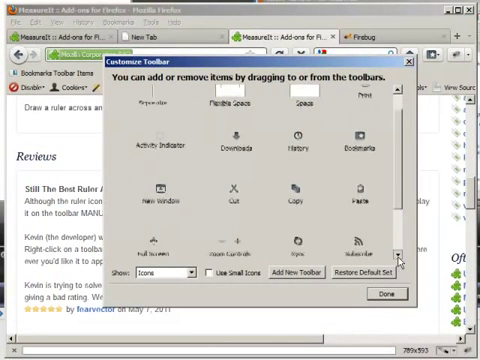
scroll("down", 3)
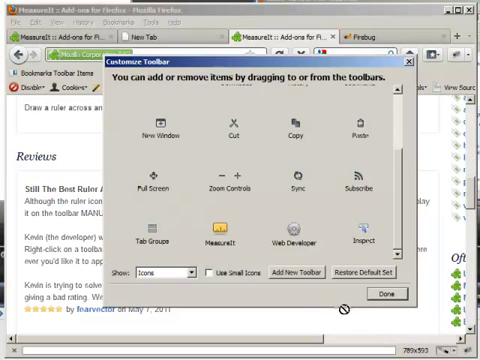
mouse_move(378, 332)
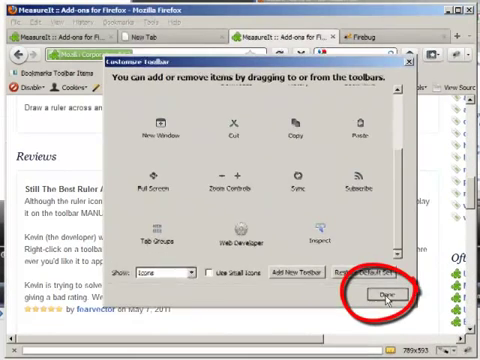
left_click(384, 292)
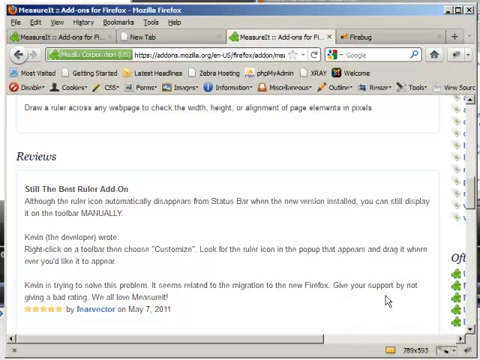